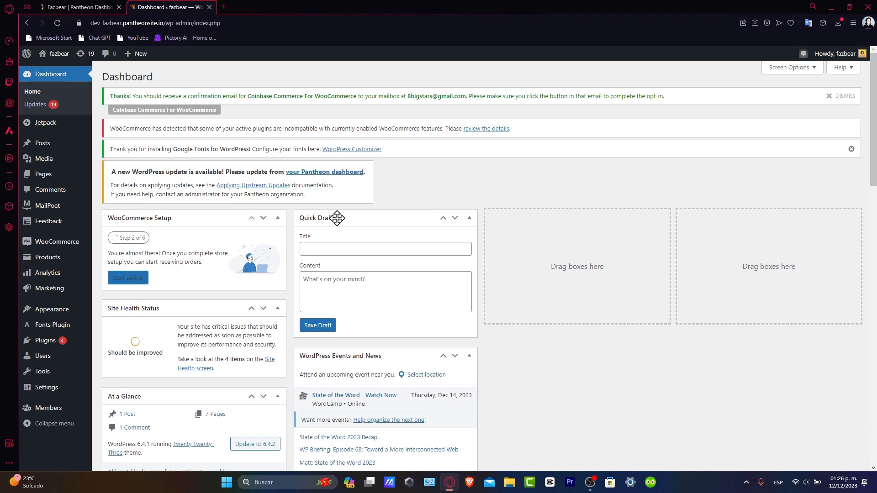
{"action": "mouse_move", "coordinate": [497, 328]}
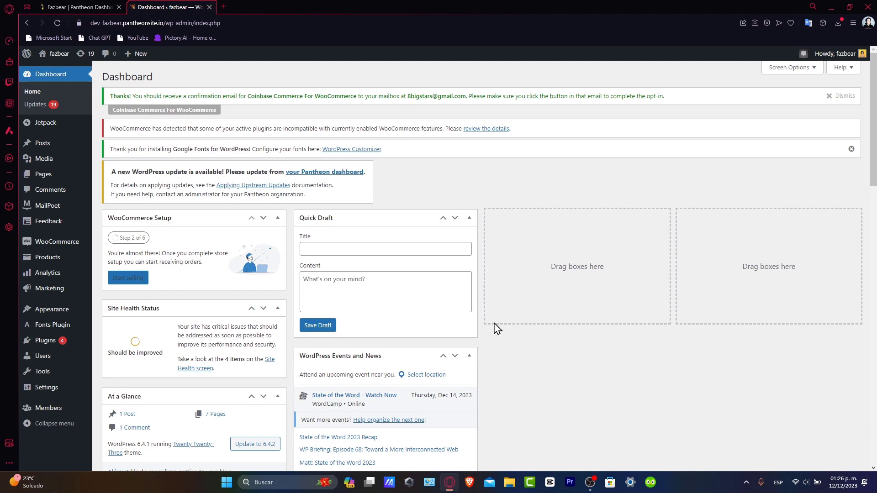
{"action": "mouse_move", "coordinate": [448, 340]}
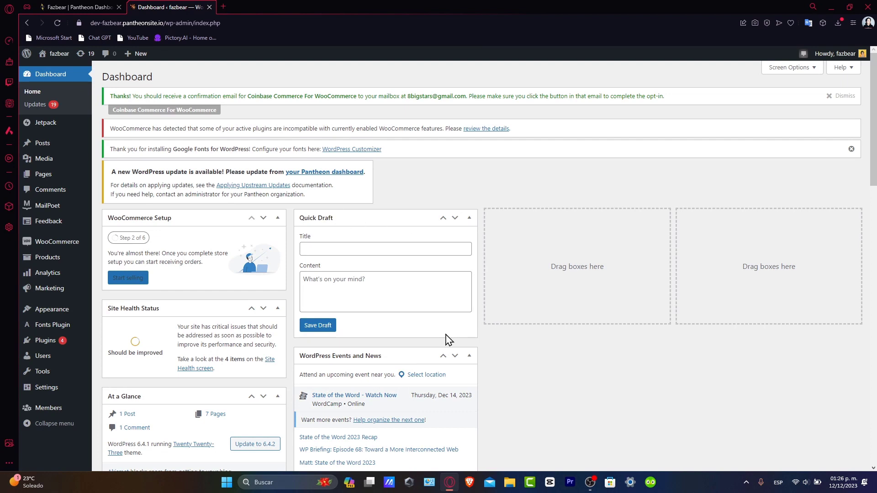
{"action": "mouse_move", "coordinate": [46, 341]}
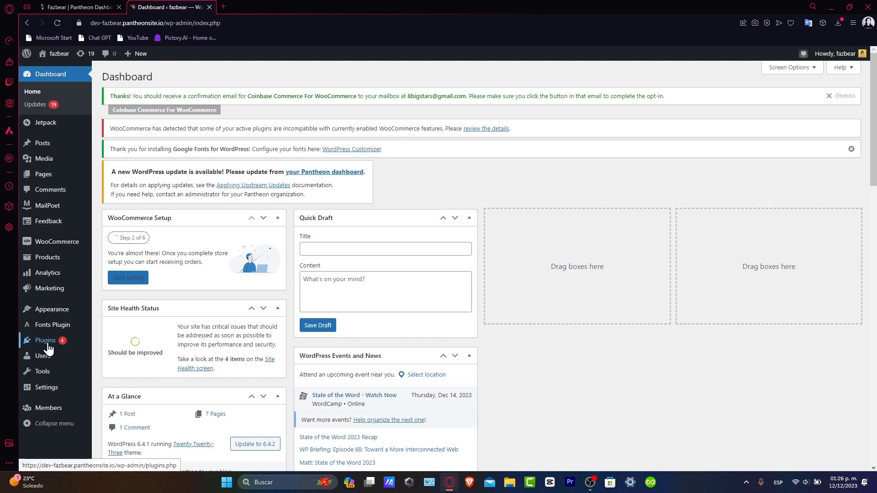
- Search the Add Plugins directory for 'form' and scroll the contact form results
{"action": "left_click", "coordinate": [45, 341]}
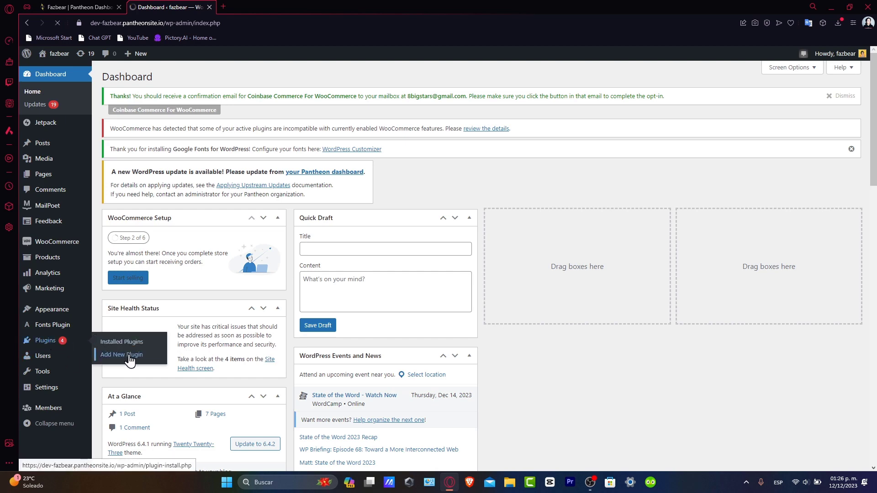
{"action": "left_click", "coordinate": [121, 354]}
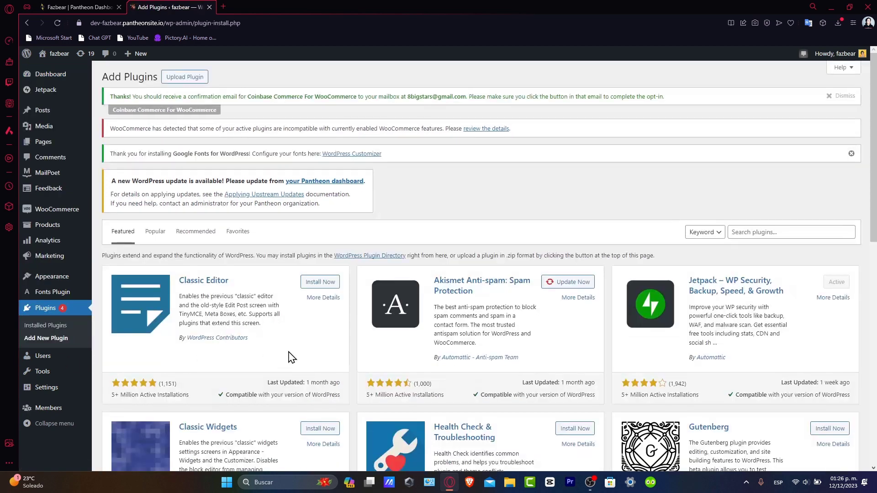
{"action": "left_click", "coordinate": [783, 232]}
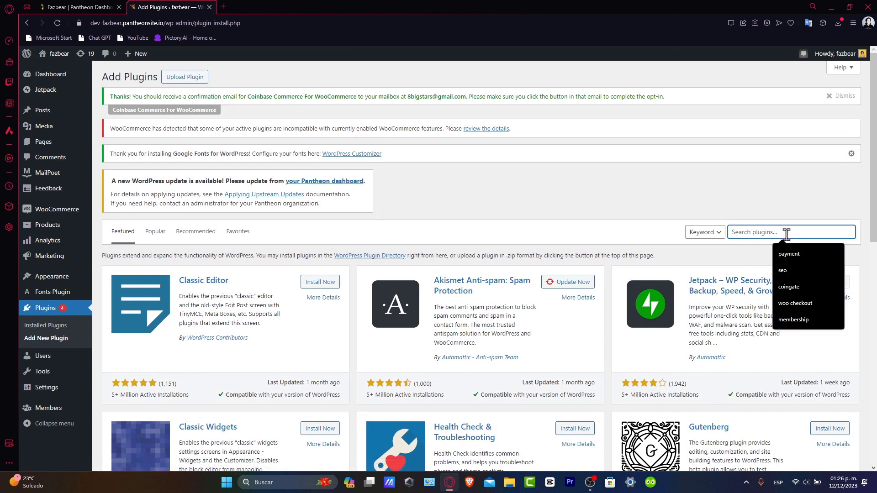
{"action": "type", "text": "form"}
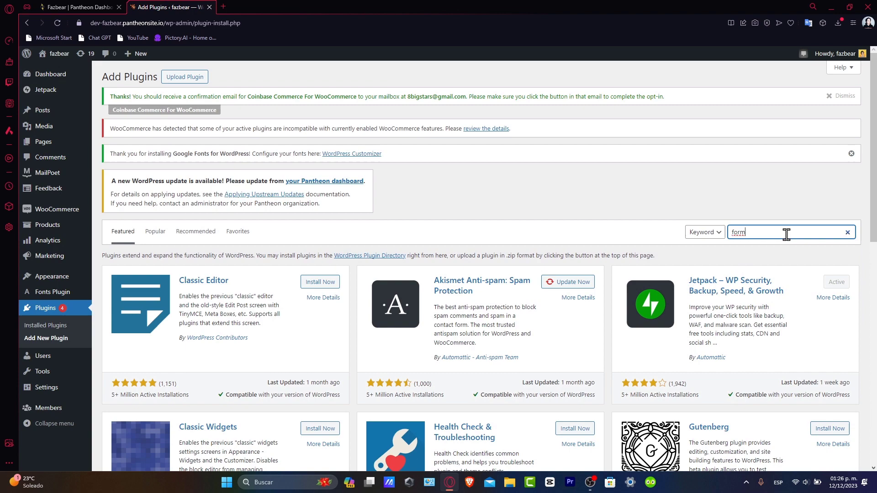
{"action": "key", "text": "Return"}
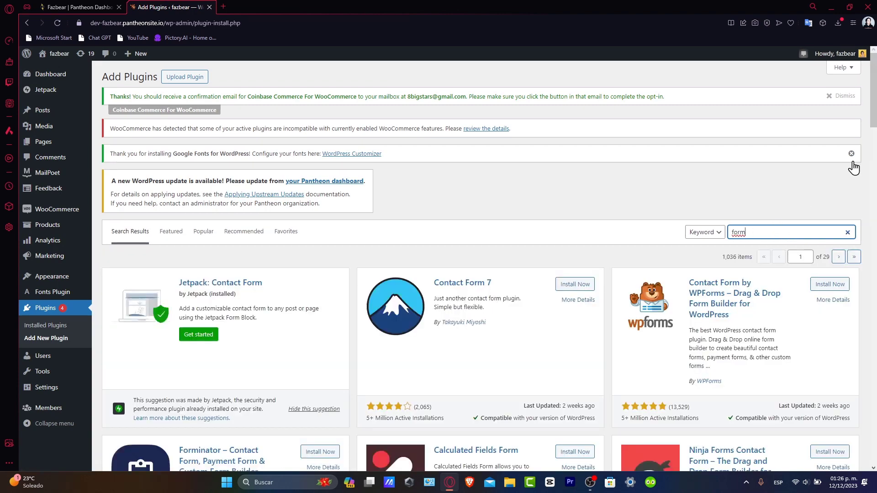
{"action": "scroll", "scroll_direction": "down", "scroll_amount": 3}
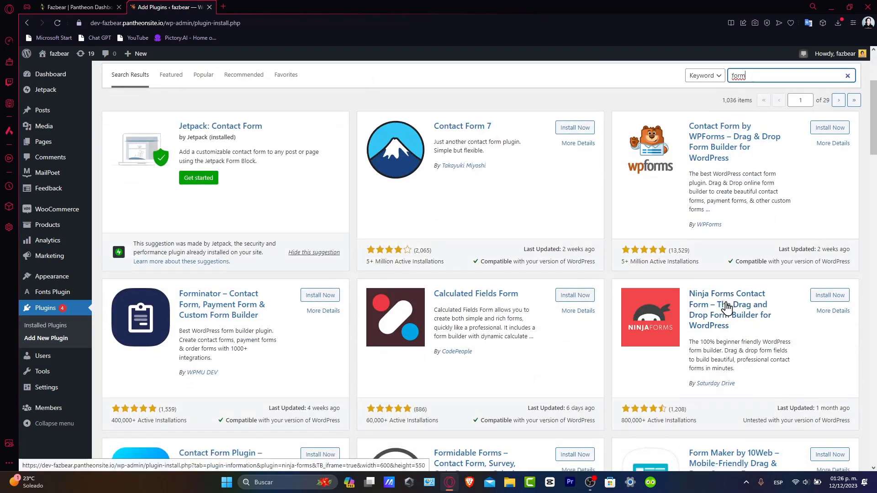
{"action": "scroll", "scroll_direction": "down", "scroll_amount": 3}
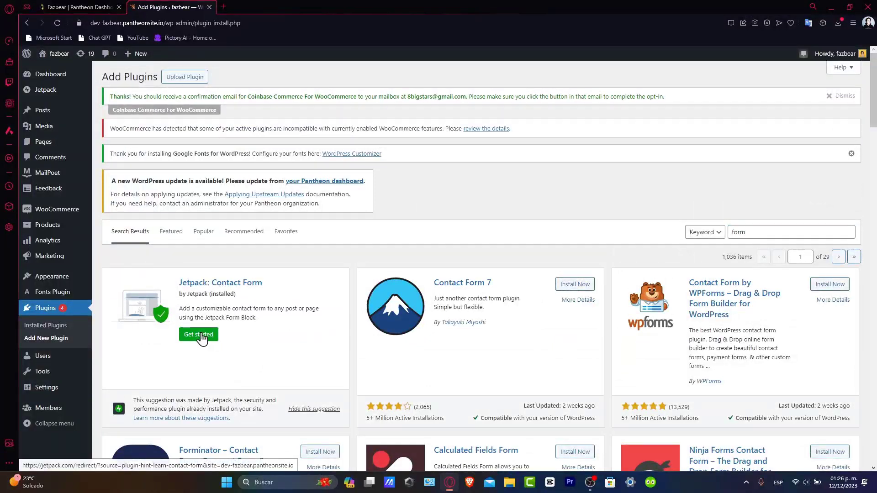
{"action": "left_click", "coordinate": [198, 334]}
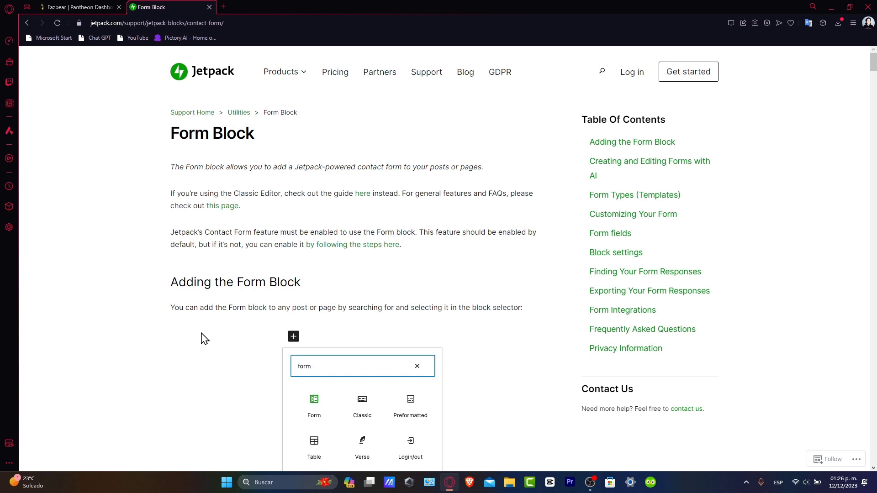
{"action": "scroll", "scroll_direction": "down", "scroll_amount": 3}
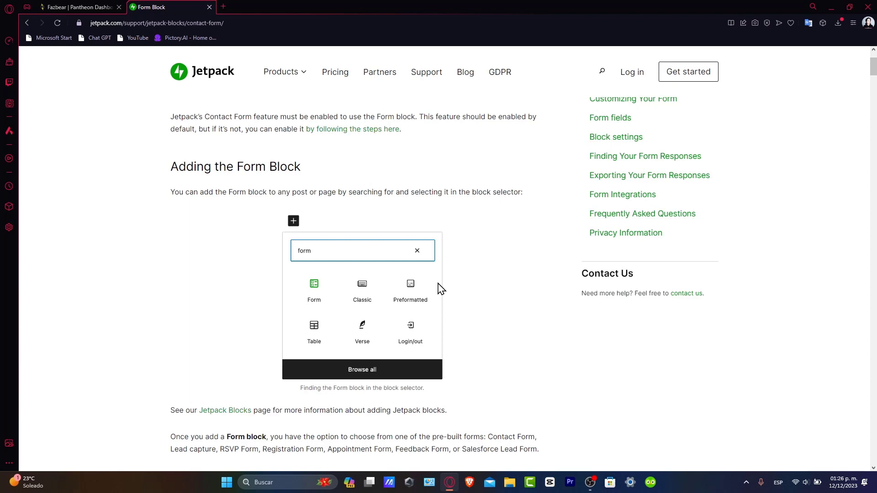
{"action": "scroll", "scroll_direction": "down", "scroll_amount": 3}
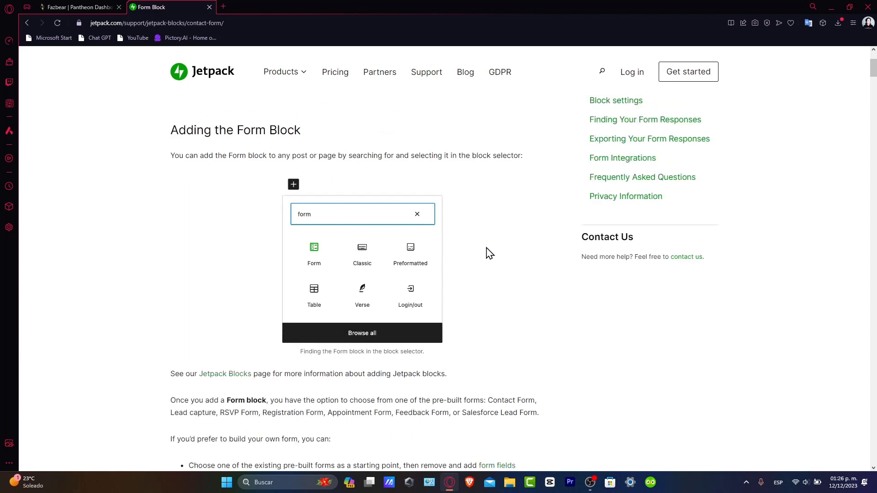
{"action": "scroll", "scroll_direction": "down", "scroll_amount": 3}
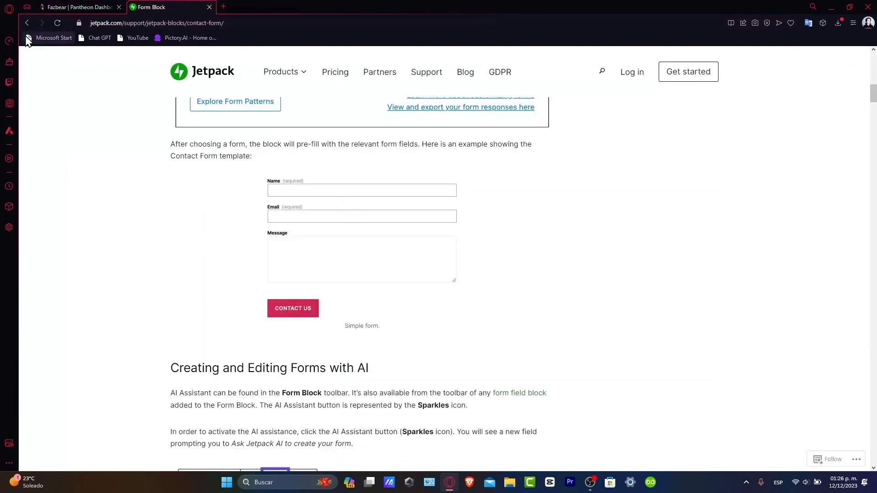
{"action": "left_click", "coordinate": [57, 23]}
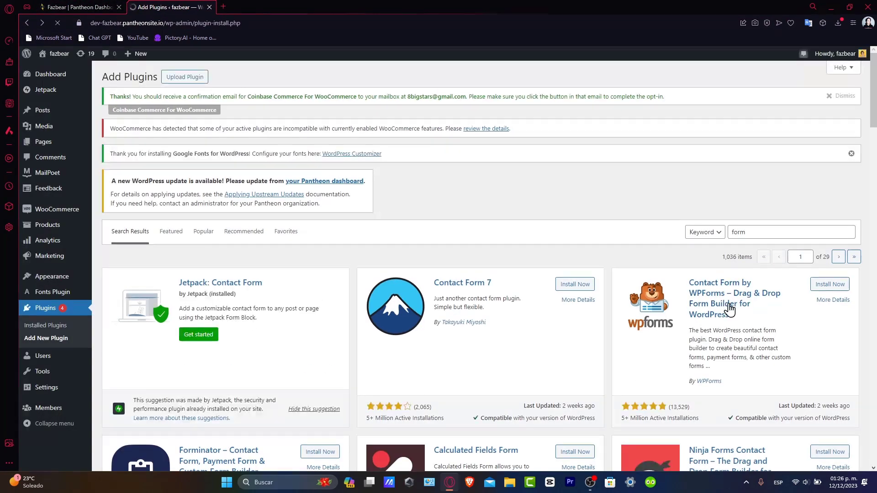
- Show the Contact Forms list containing Contact form 1 and its shortcode
{"action": "left_click", "coordinate": [46, 172]}
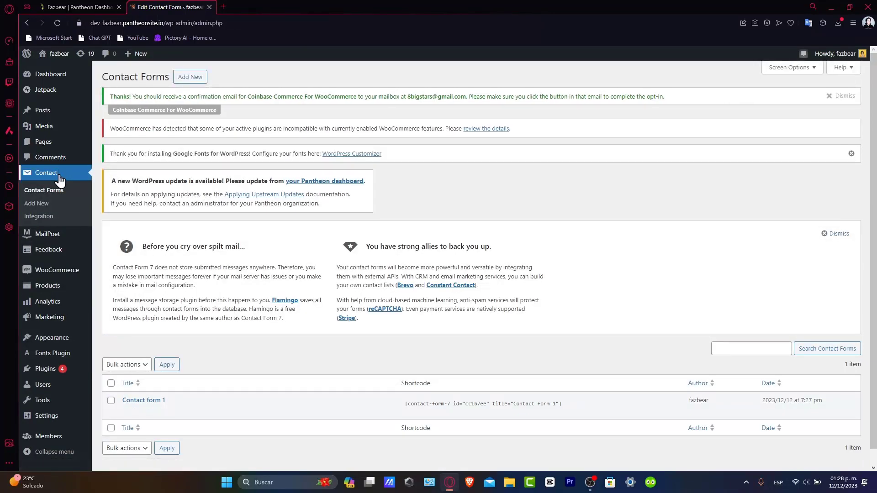
{"action": "mouse_move", "coordinate": [449, 385]}
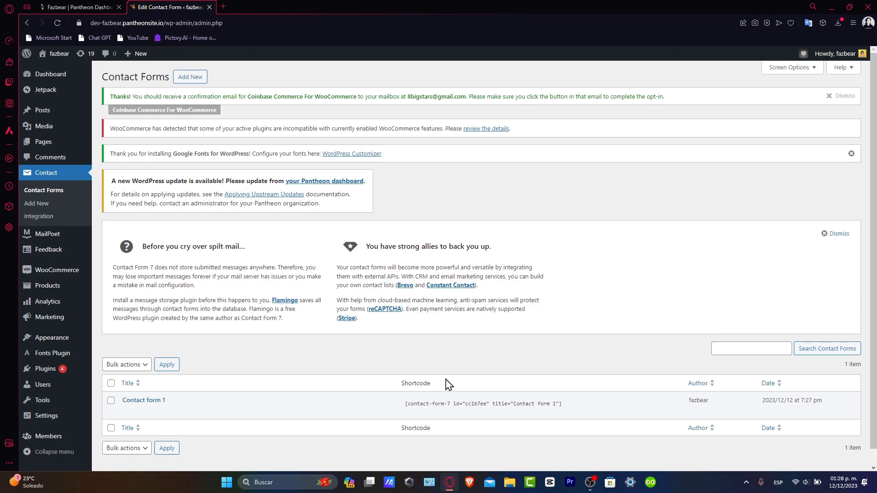
{"action": "mouse_move", "coordinate": [35, 203]}
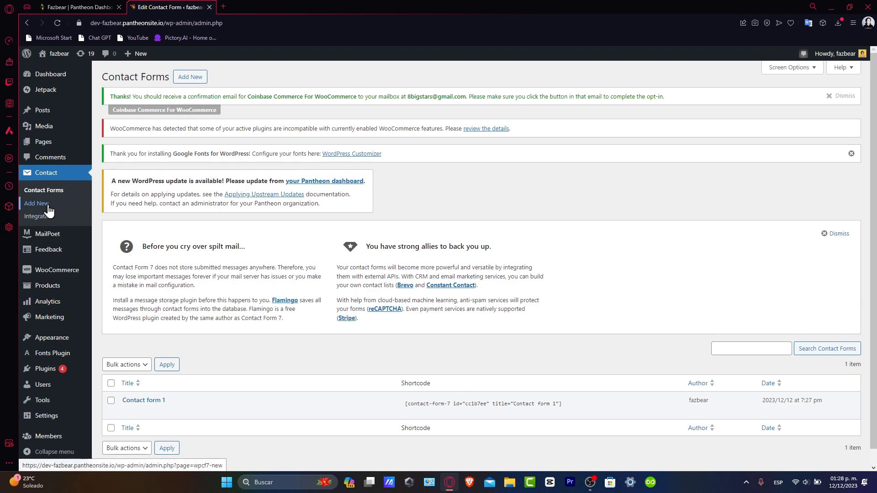
- Create a new contact form using the default name, email, subject, message template
{"action": "left_click", "coordinate": [36, 202]}
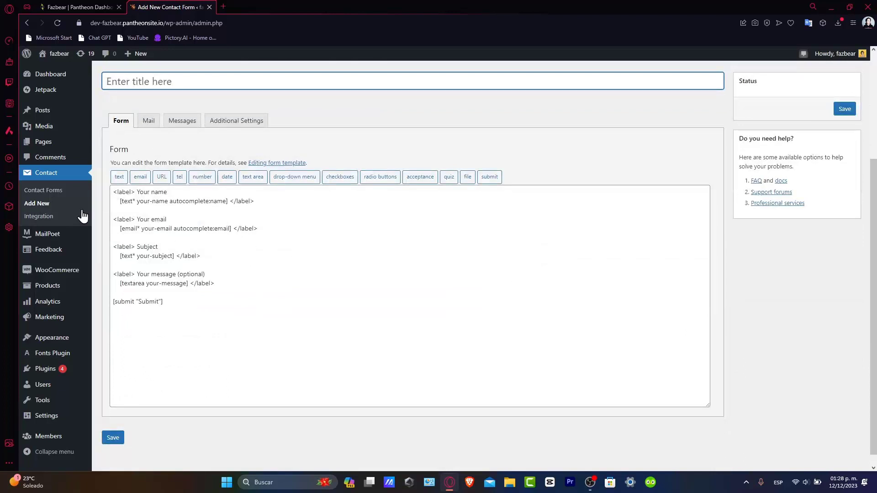
{"action": "mouse_move", "coordinate": [264, 306]}
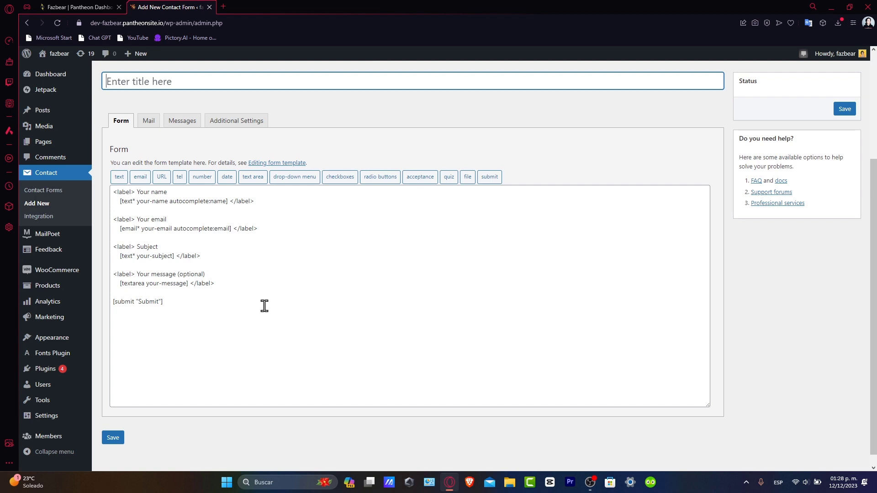
{"action": "mouse_move", "coordinate": [148, 121]}
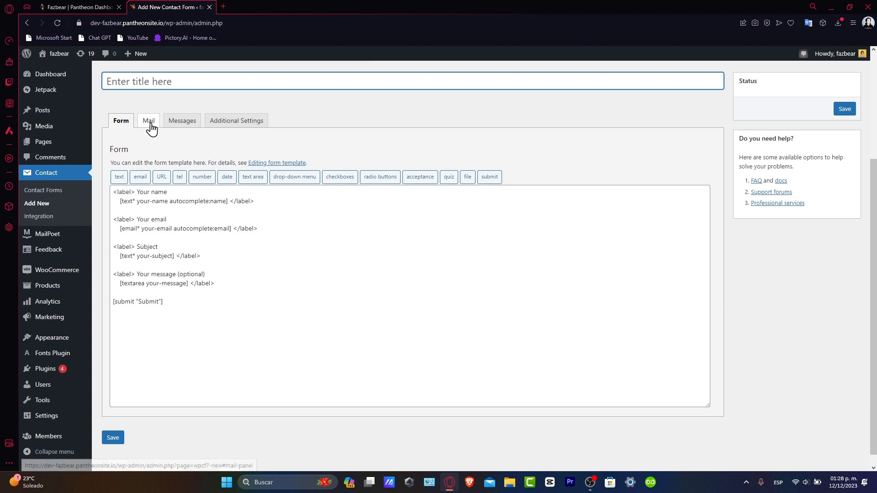
{"action": "mouse_move", "coordinate": [149, 121]}
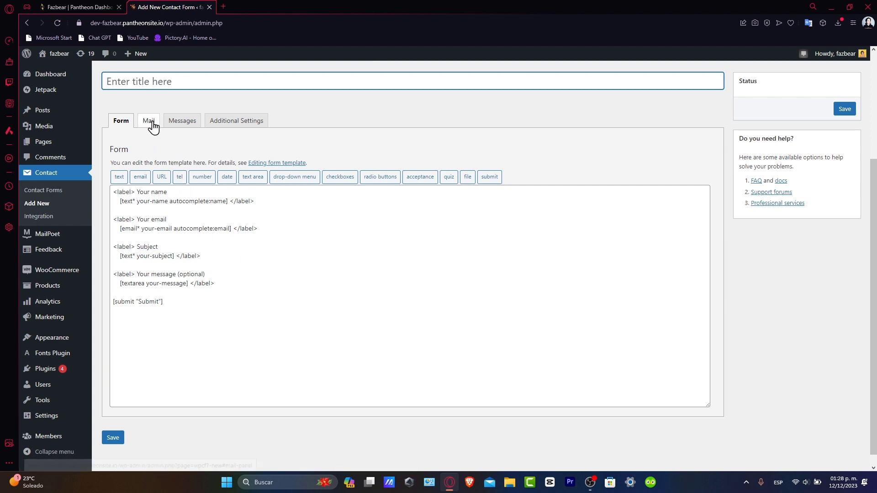
- Review the form's Messages texts and scroll through its Mail template fields
{"action": "left_click", "coordinate": [148, 120]}
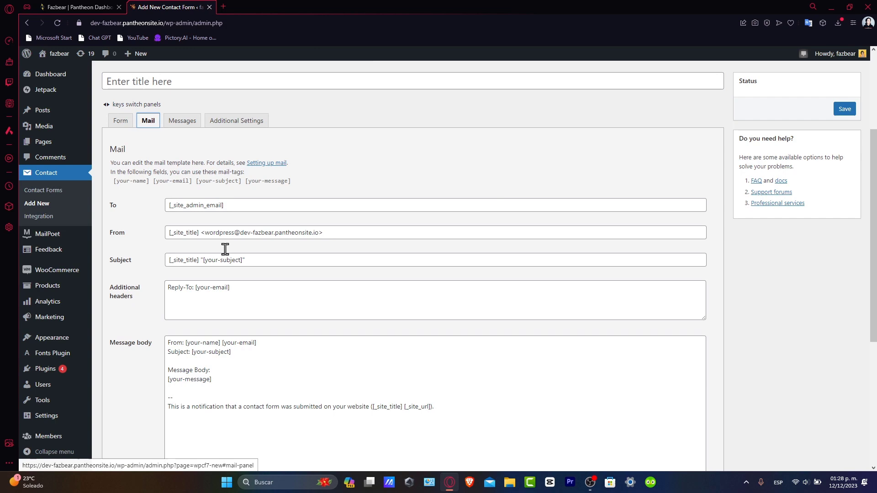
{"action": "left_click", "coordinate": [181, 120]}
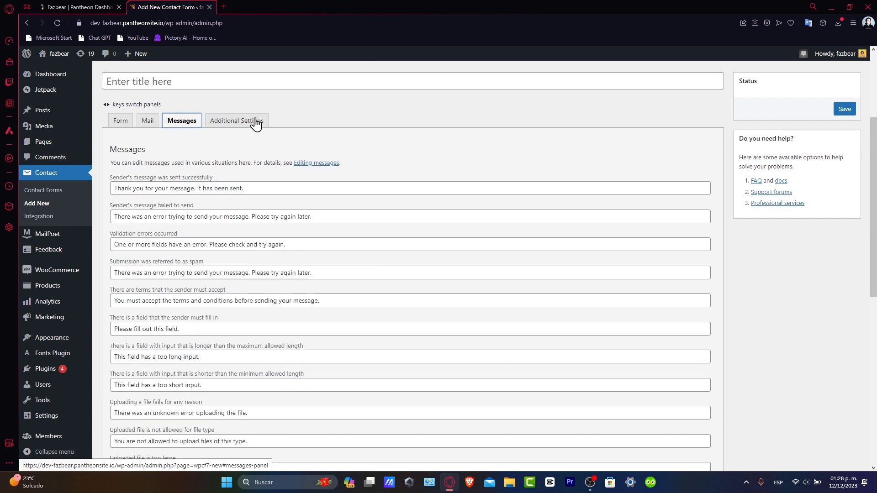
{"action": "left_click", "coordinate": [148, 120]}
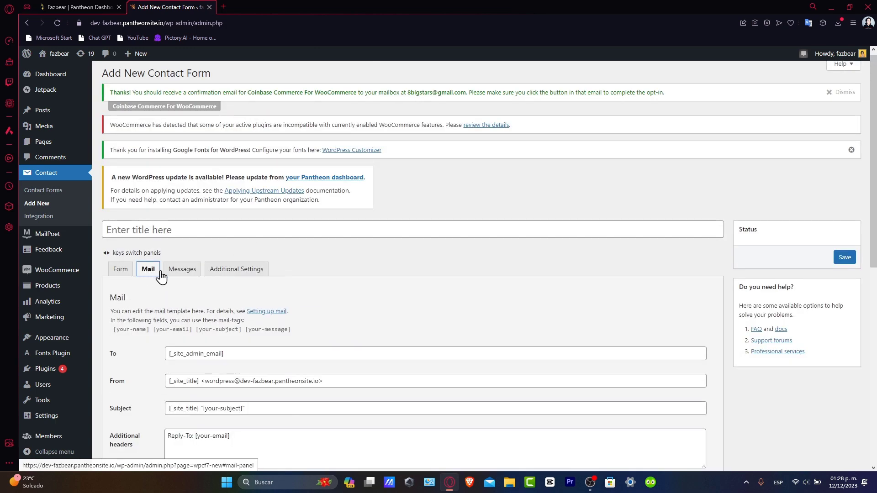
{"action": "scroll", "scroll_direction": "down", "scroll_amount": 3}
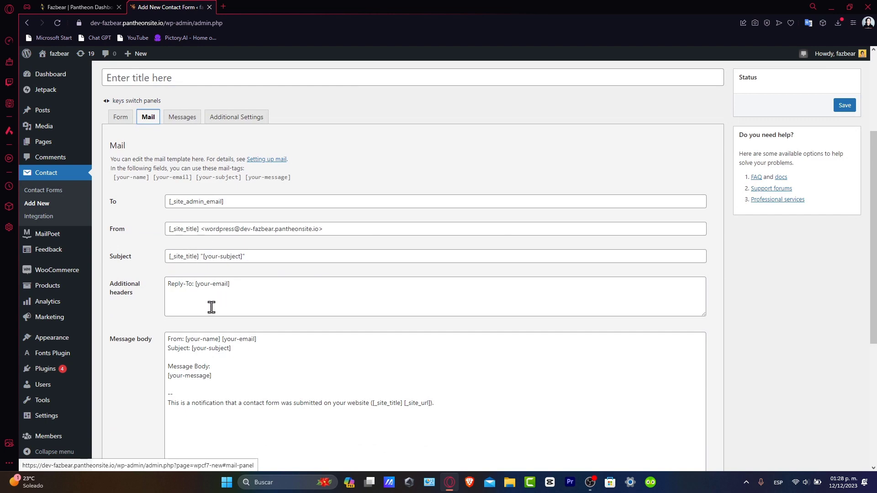
{"action": "scroll", "scroll_direction": "down", "scroll_amount": 3}
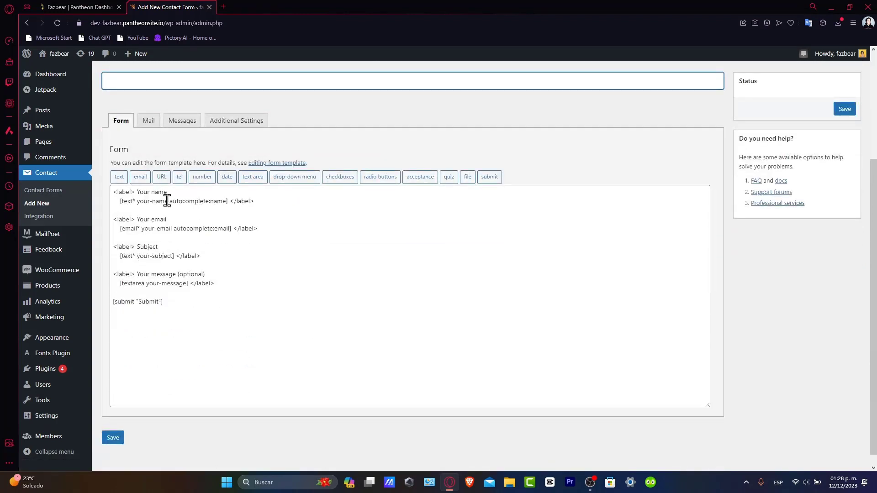
{"action": "mouse_move", "coordinate": [157, 332]}
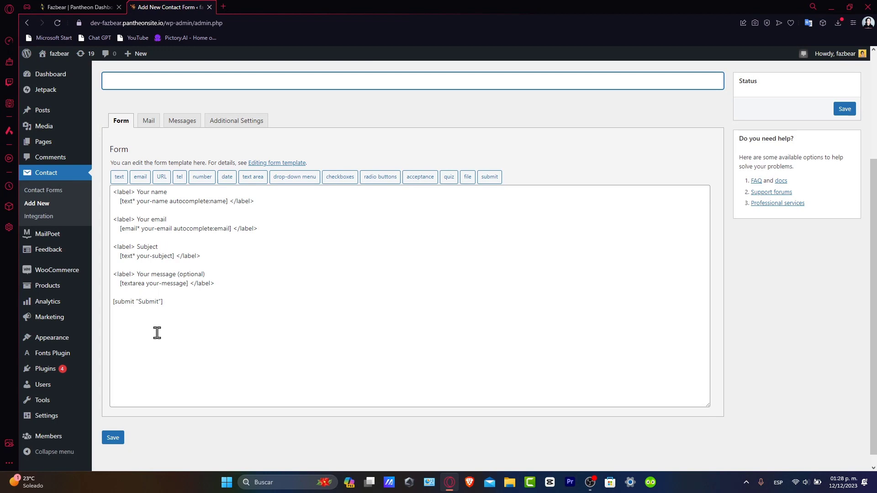
- Save the new form, then inspect the URL tag generator's default value and class settings without inserting
{"action": "left_click", "coordinate": [113, 437]}
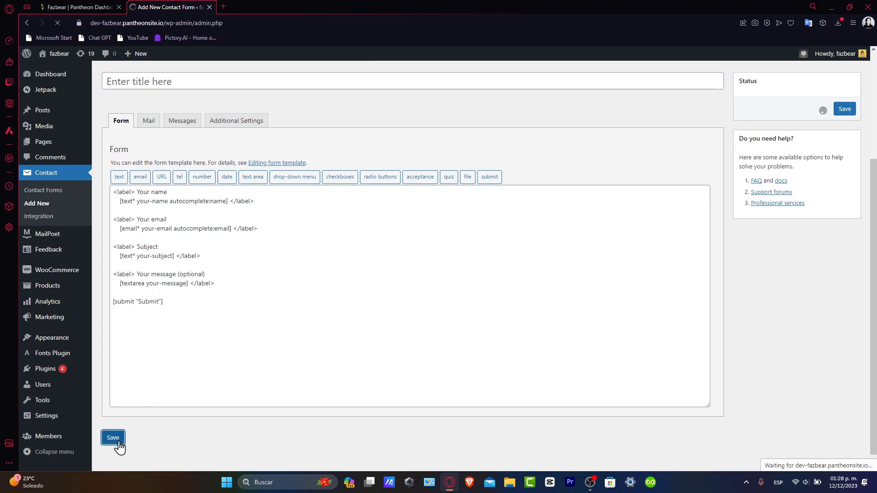
{"action": "mouse_move", "coordinate": [373, 176]}
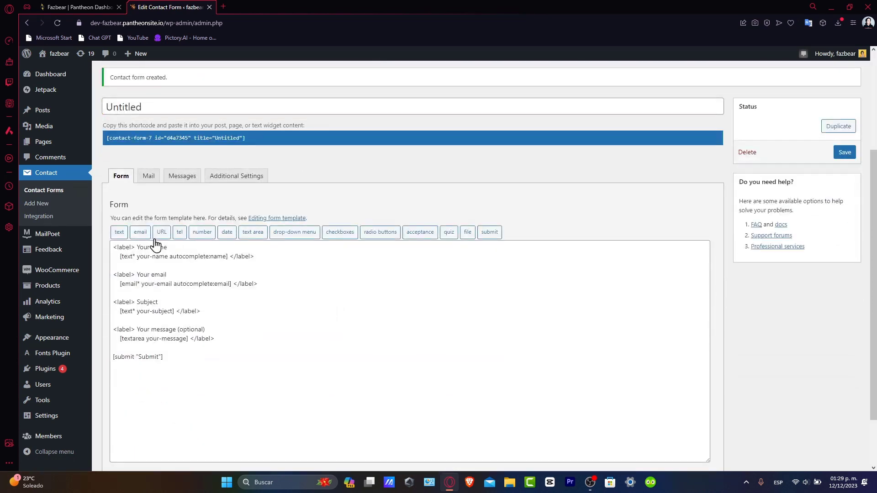
{"action": "left_click", "coordinate": [161, 232]}
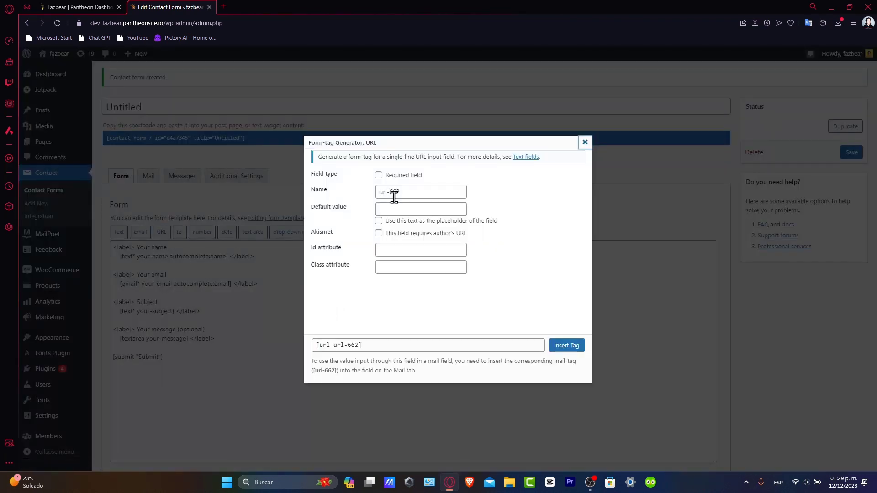
{"action": "left_click", "coordinate": [420, 208]}
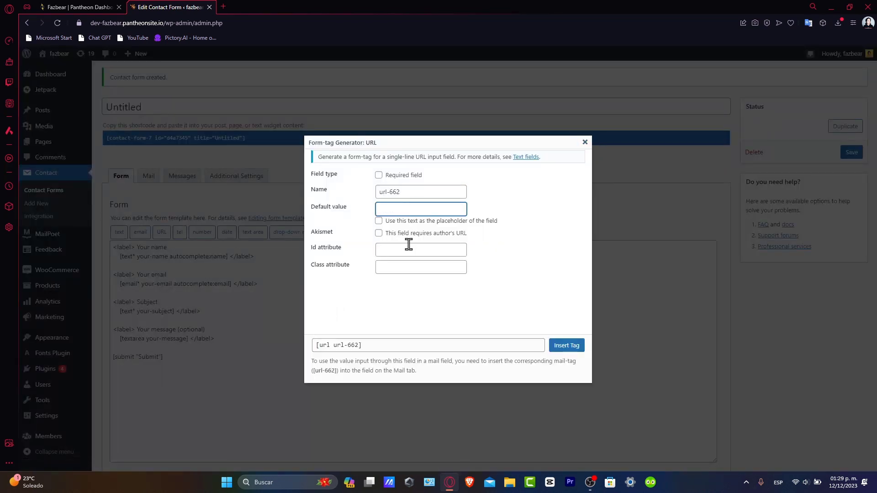
{"action": "left_click", "coordinate": [420, 268]}
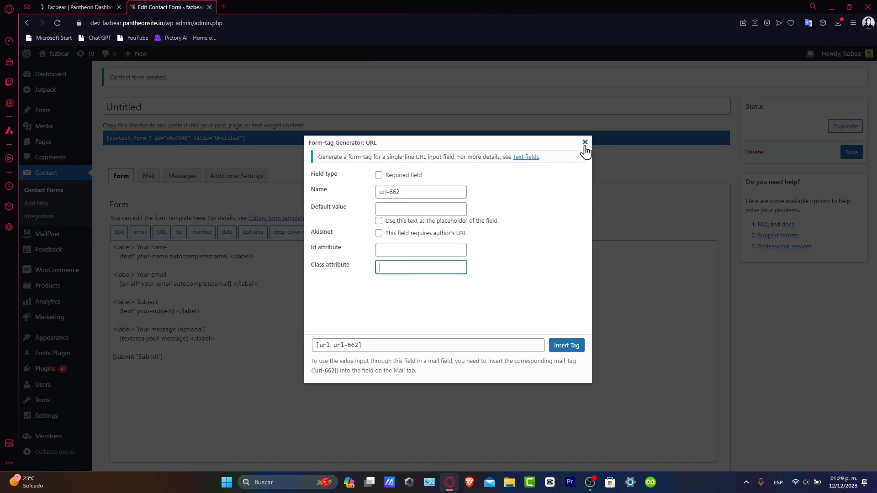
{"action": "left_click", "coordinate": [585, 142]}
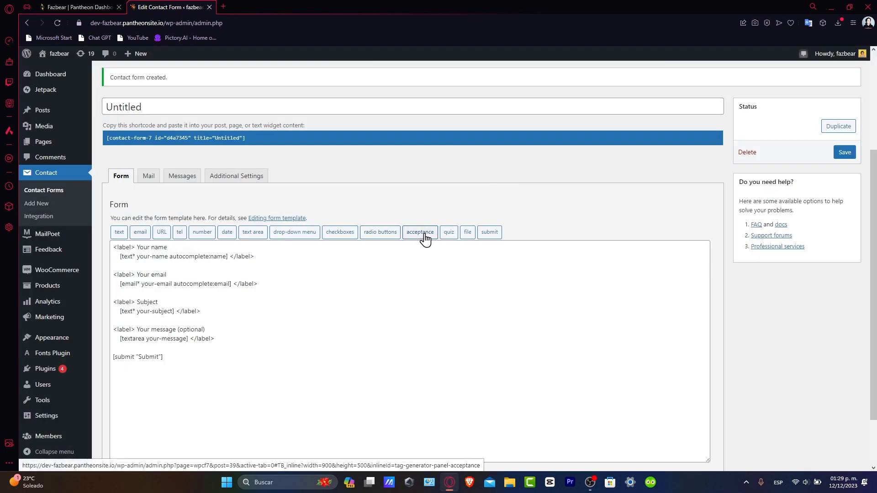
- Dismiss the drop-down menu tag generator without inserting and save the untitled form again
{"action": "left_click", "coordinate": [295, 232]}
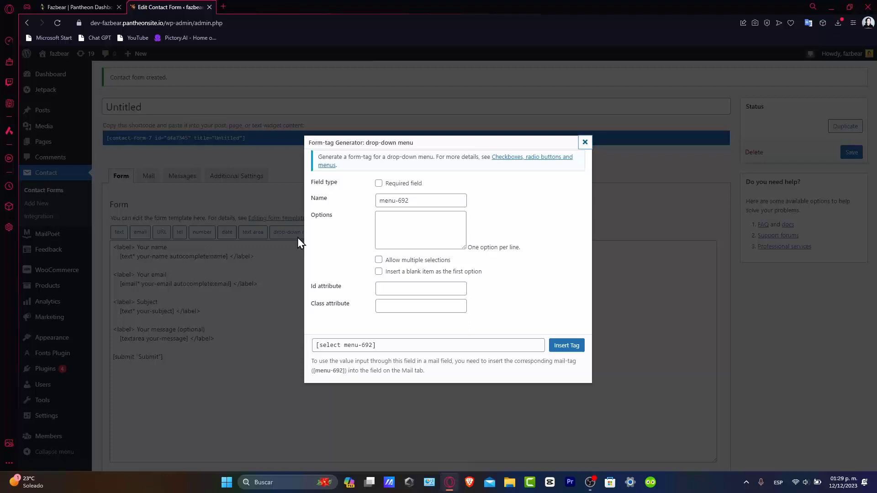
{"action": "mouse_move", "coordinate": [466, 307]}
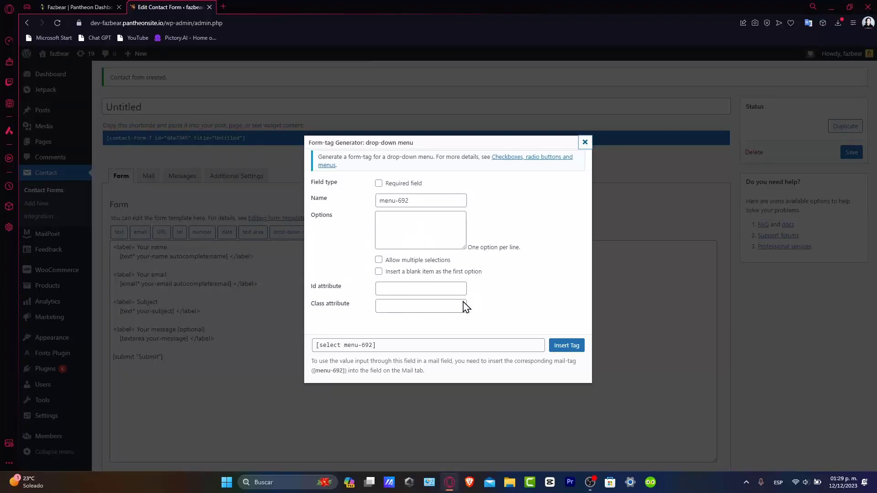
{"action": "mouse_move", "coordinate": [522, 200]}
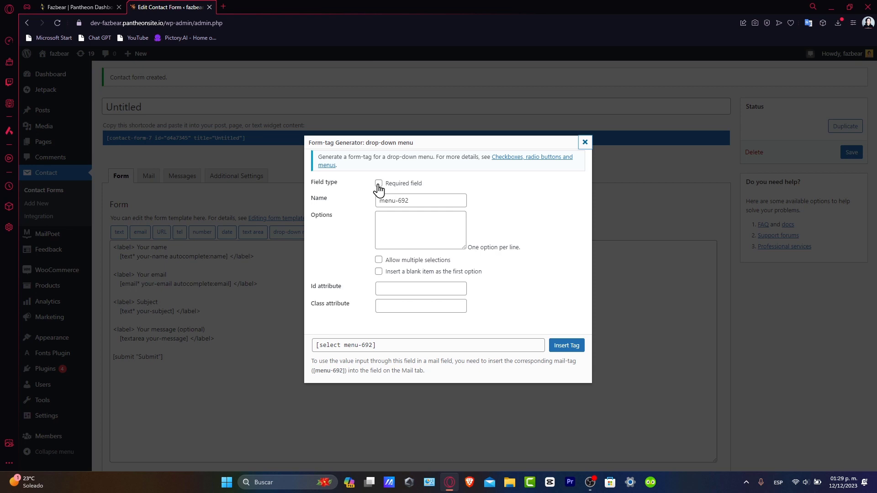
{"action": "left_click", "coordinate": [584, 142]}
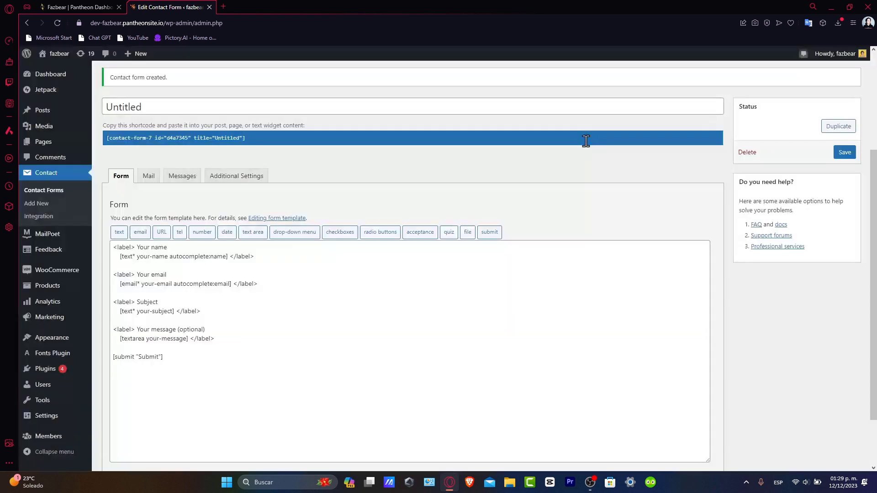
{"action": "mouse_move", "coordinate": [379, 232]}
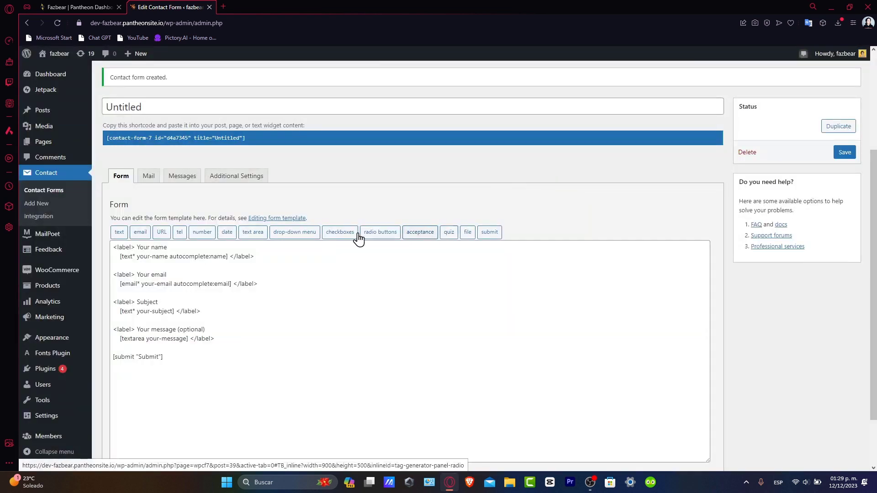
{"action": "mouse_move", "coordinate": [140, 232]}
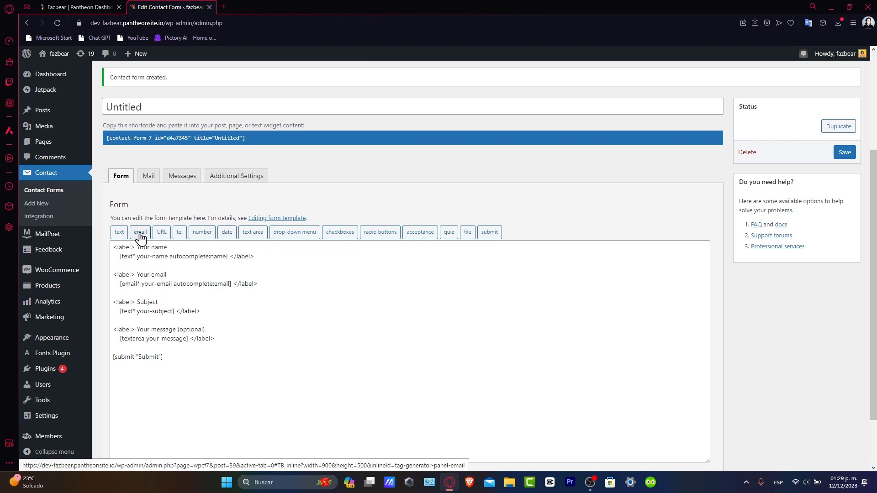
{"action": "mouse_move", "coordinate": [227, 232]}
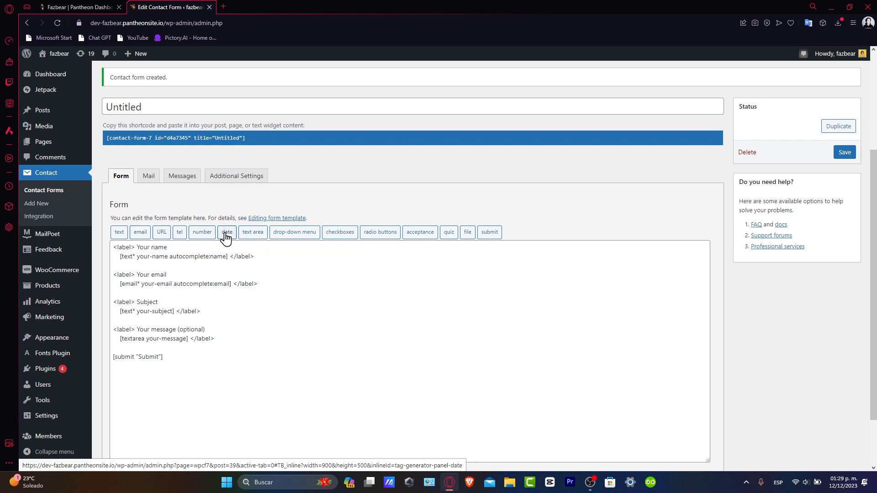
{"action": "left_click", "coordinate": [844, 152]}
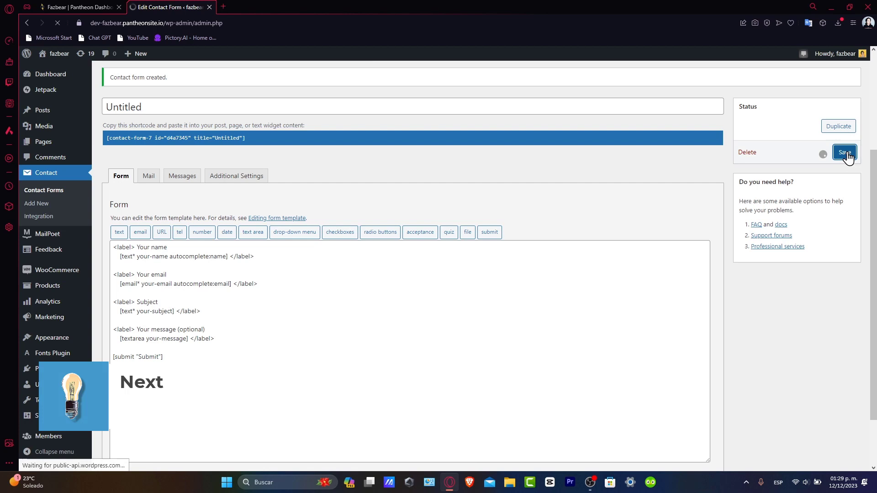
- Visit the Integration page of external services, then return to the Contact Forms list
{"action": "left_click", "coordinate": [844, 152]}
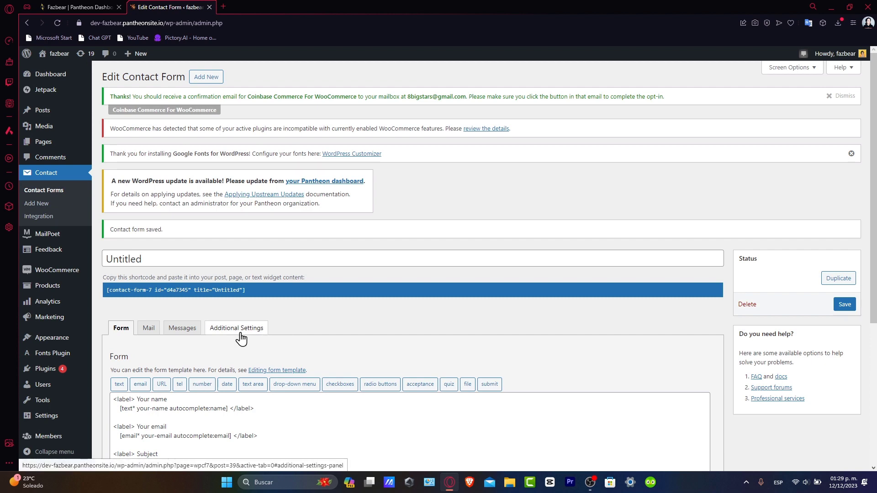
{"action": "left_click", "coordinate": [40, 218]}
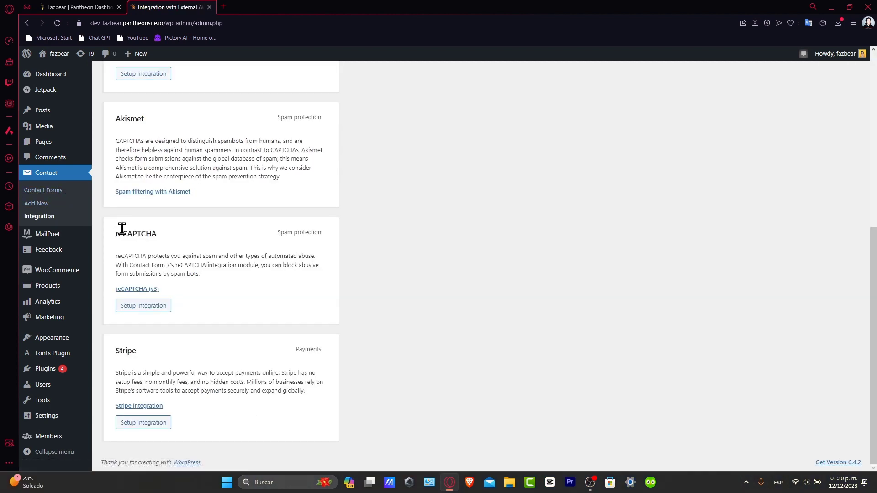
{"action": "scroll", "scroll_direction": "up", "scroll_amount": 3}
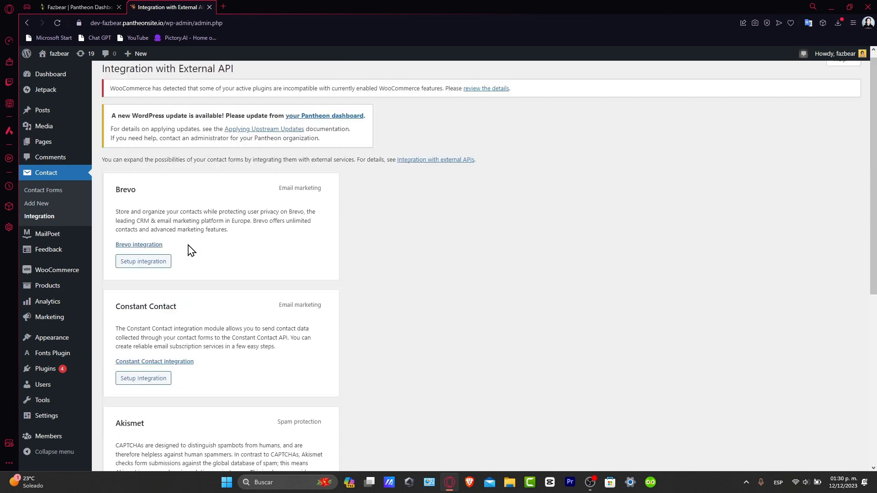
{"action": "mouse_move", "coordinate": [43, 190]}
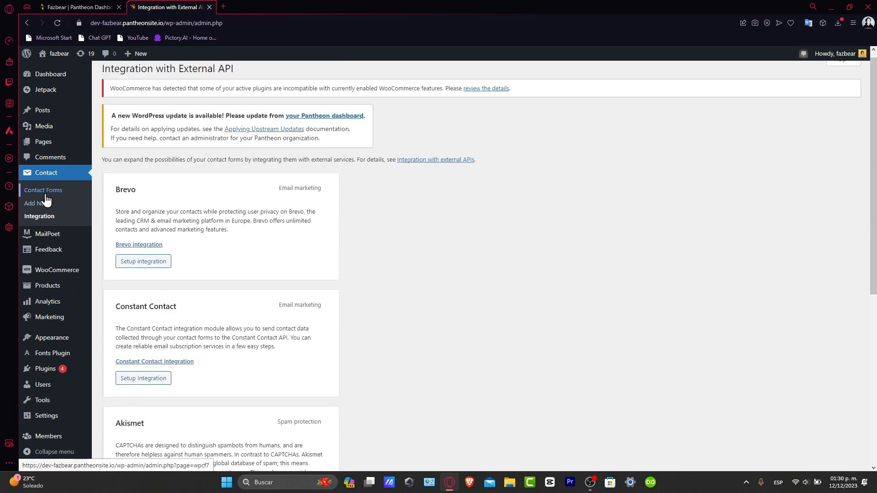
{"action": "left_click", "coordinate": [42, 190]}
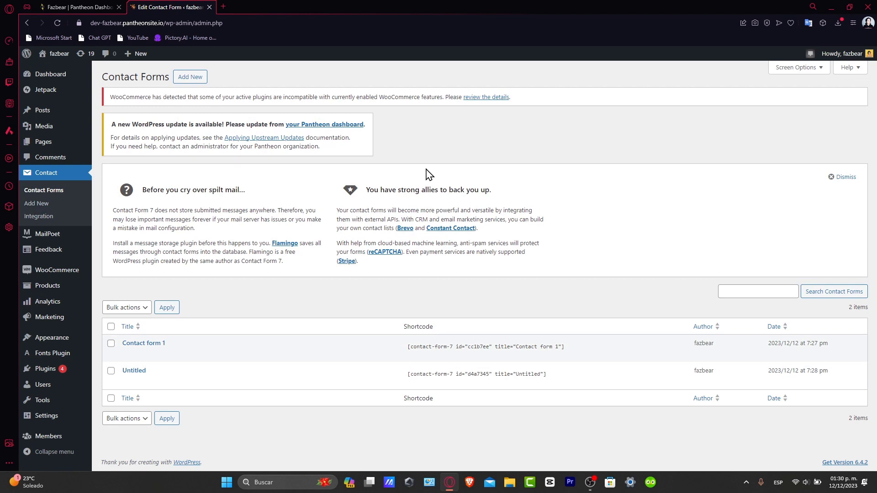
{"action": "mouse_move", "coordinate": [459, 318]}
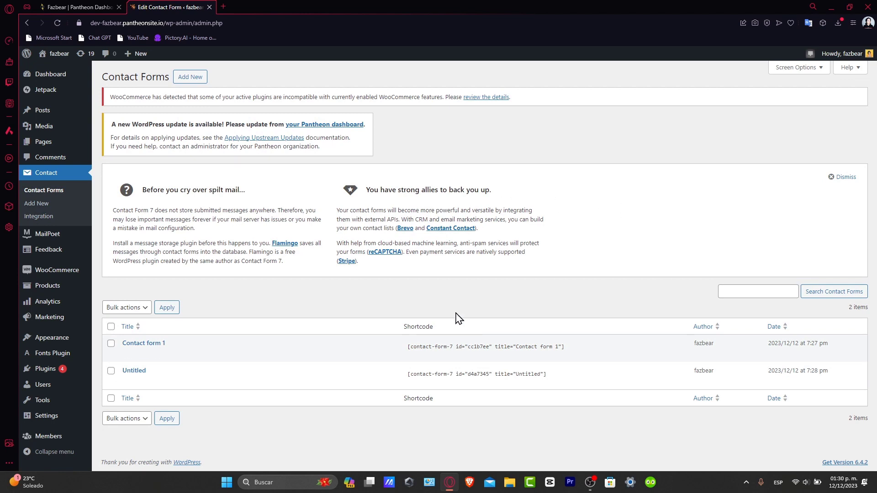
{"action": "mouse_move", "coordinate": [466, 313]}
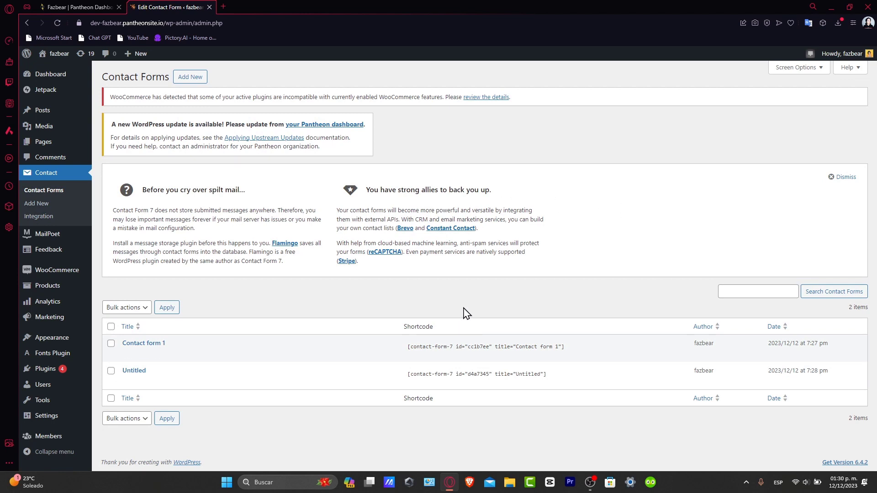
{"action": "mouse_move", "coordinate": [133, 370]}
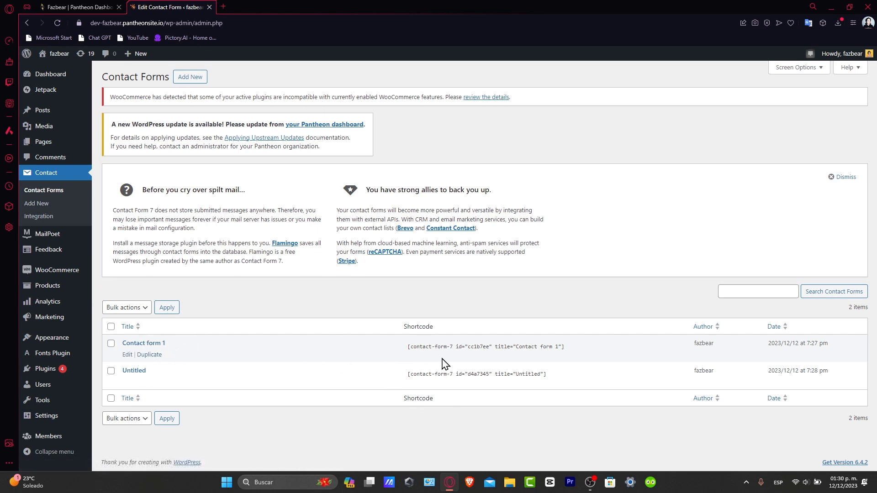
{"action": "mouse_move", "coordinate": [552, 458]}
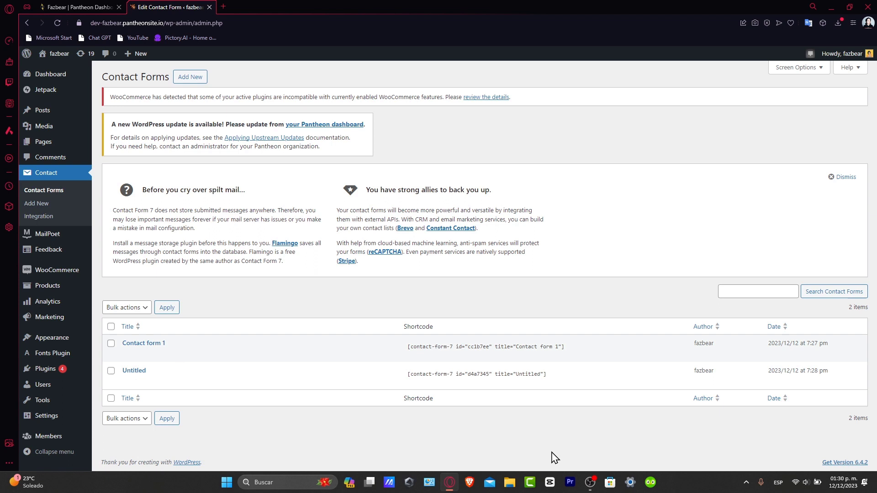
- Stay on the forms list showing Contact form 1 and Untitled with their shortcodes
{"action": "left_click", "coordinate": [166, 418]}
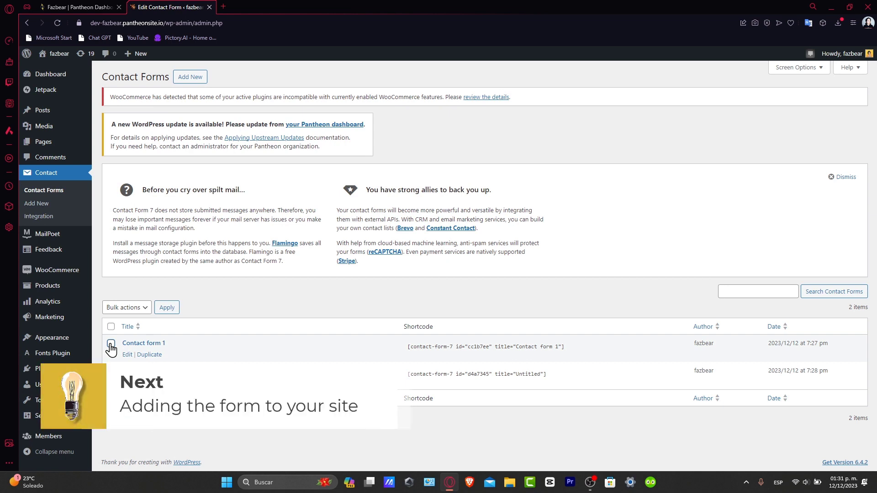
- Select Contact form 1's shortcode and head to the site's Pages section
{"action": "left_click", "coordinate": [485, 346]}
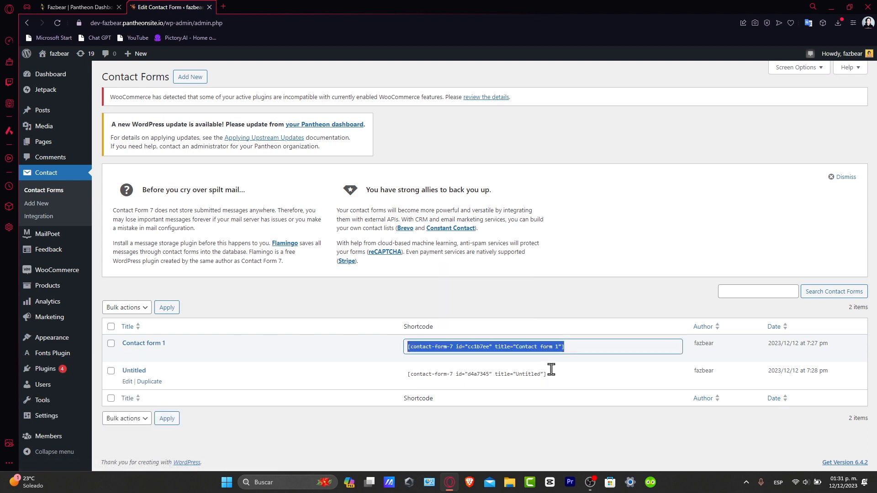
{"action": "mouse_move", "coordinate": [562, 345]}
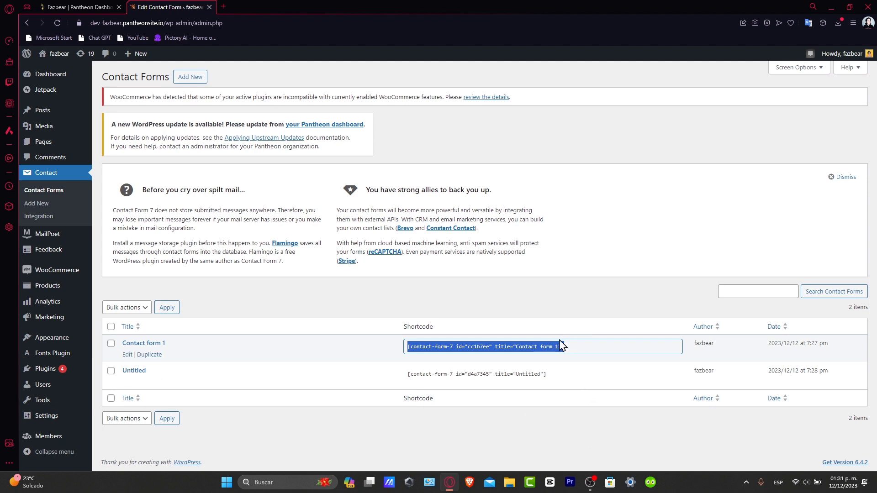
{"action": "mouse_move", "coordinate": [61, 147]}
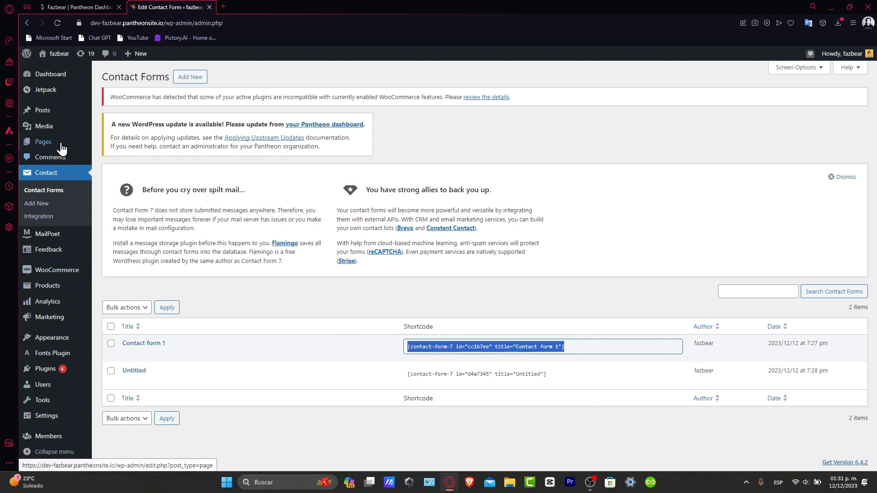
{"action": "left_click", "coordinate": [43, 141]}
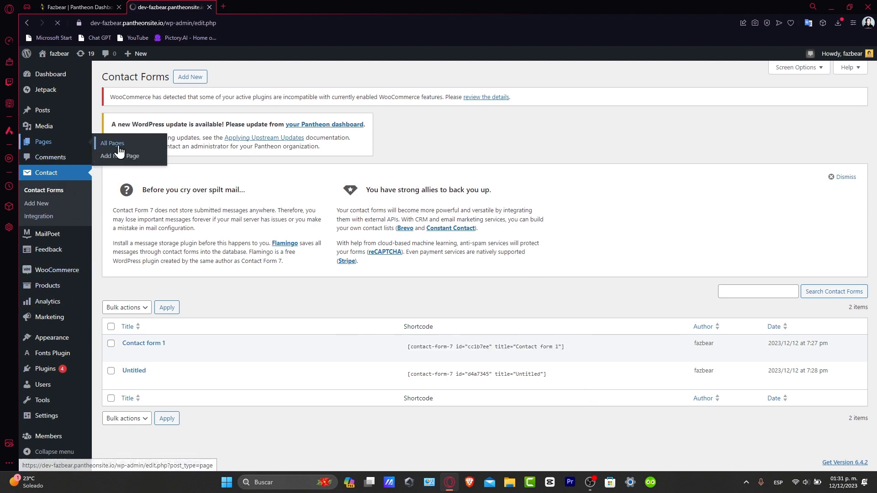
- From the All Pages list, start a new page to hold the contact form shortcode
{"action": "left_click", "coordinate": [111, 145]}
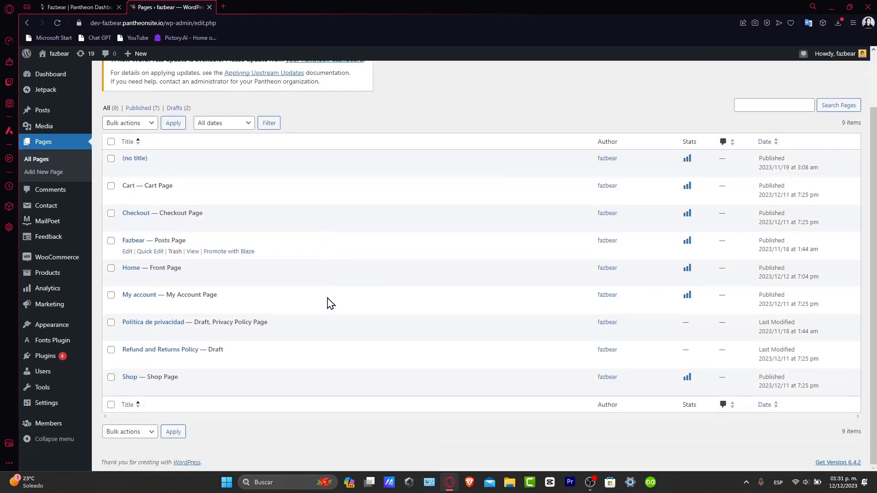
{"action": "mouse_move", "coordinate": [258, 245]}
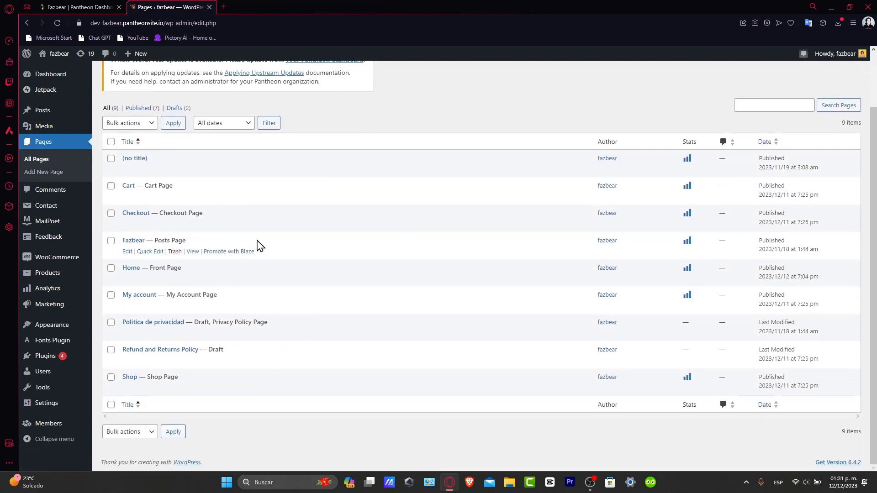
{"action": "scroll", "scroll_direction": "up", "scroll_amount": 3}
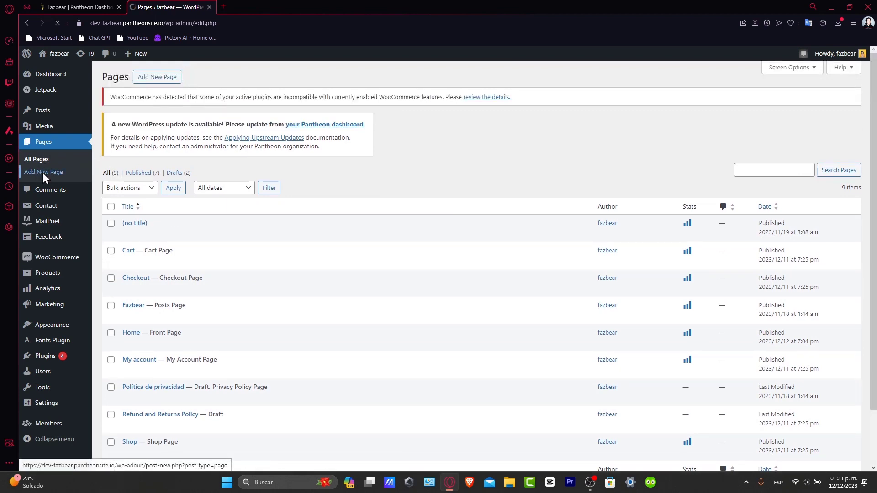
{"action": "left_click", "coordinate": [43, 171]}
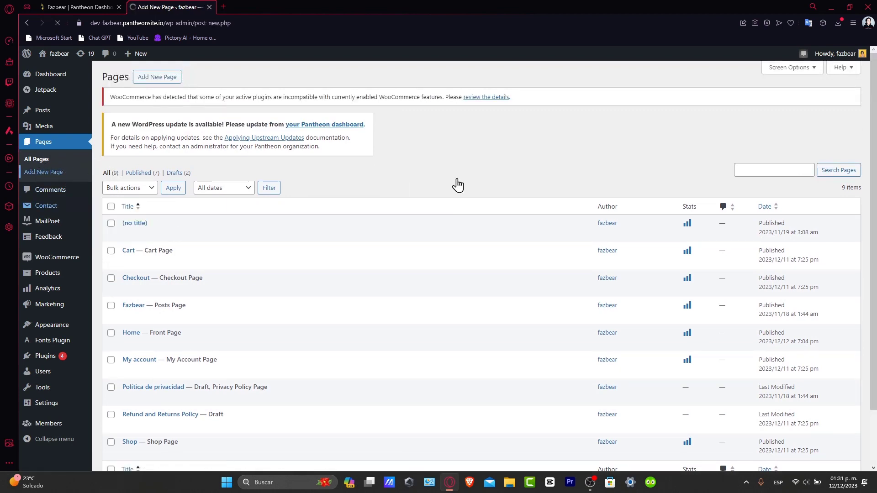
{"action": "mouse_move", "coordinate": [430, 156]}
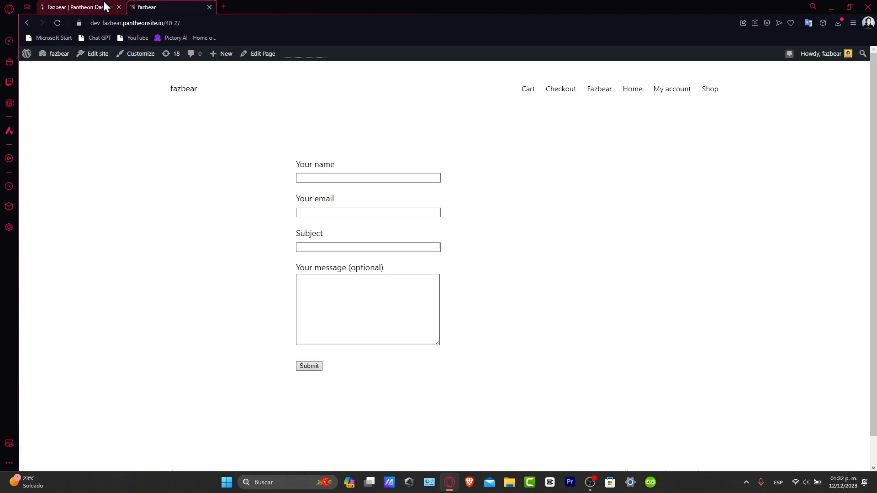
{"action": "mouse_move", "coordinate": [253, 129]}
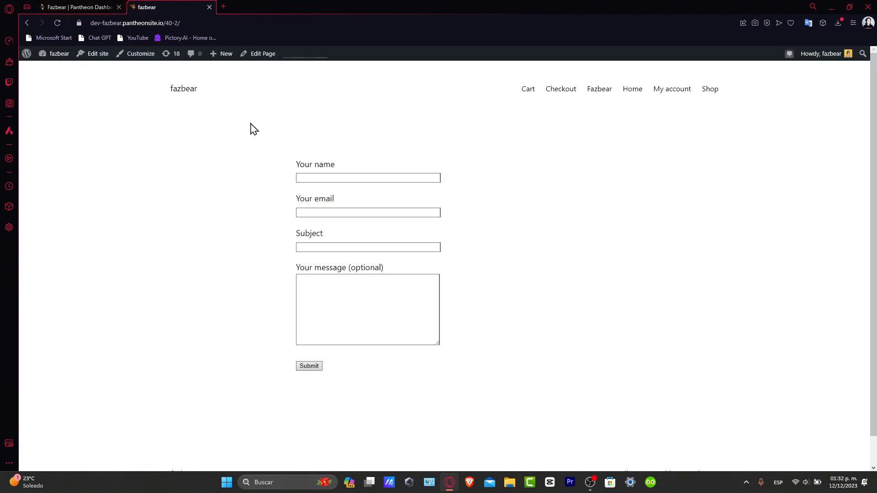
{"action": "left_click", "coordinate": [367, 212]}
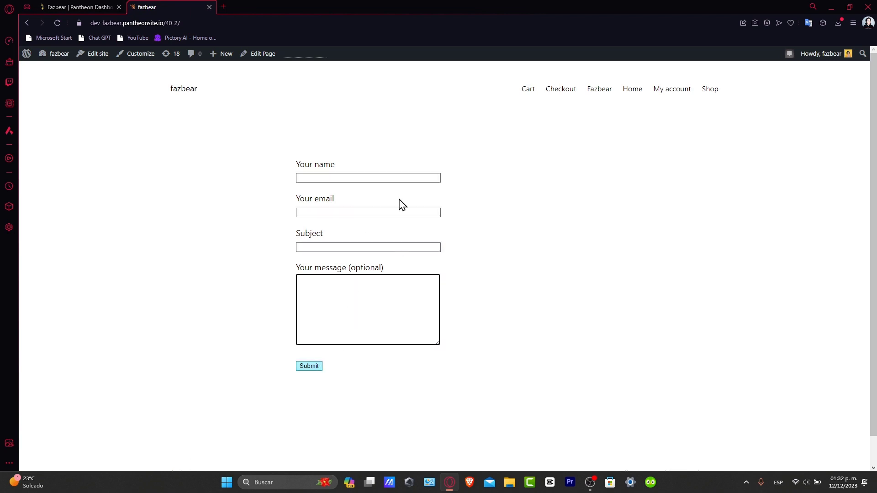
{"action": "mouse_move", "coordinate": [515, 273]}
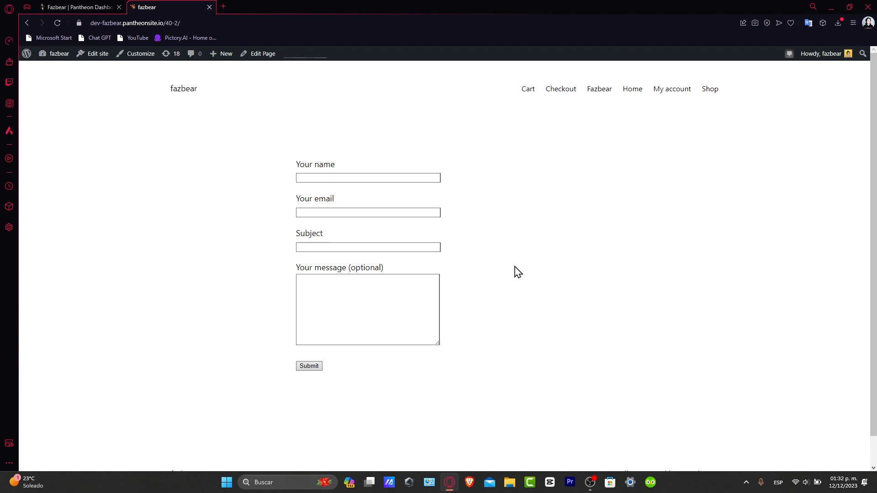
{"action": "mouse_move", "coordinate": [417, 159]}
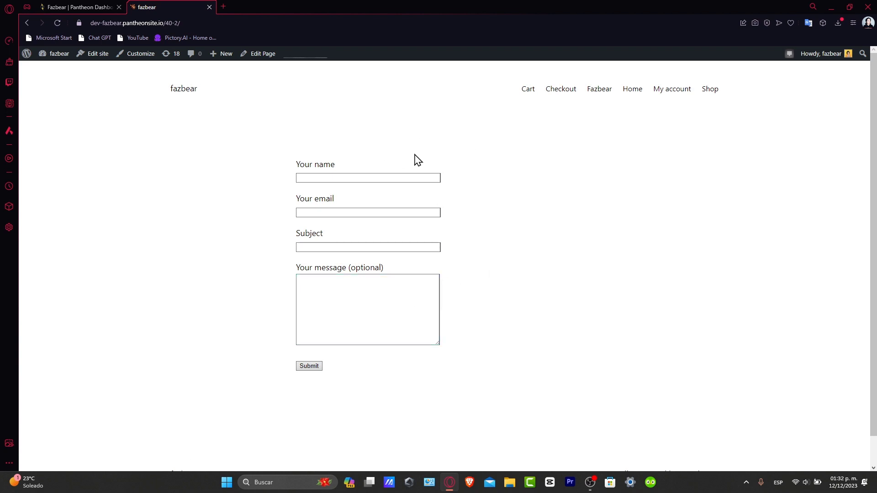
{"action": "mouse_move", "coordinate": [417, 168]}
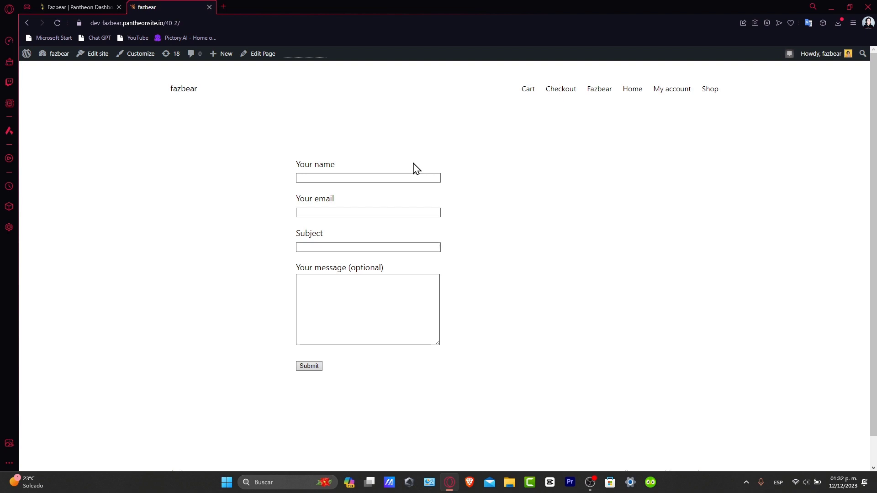